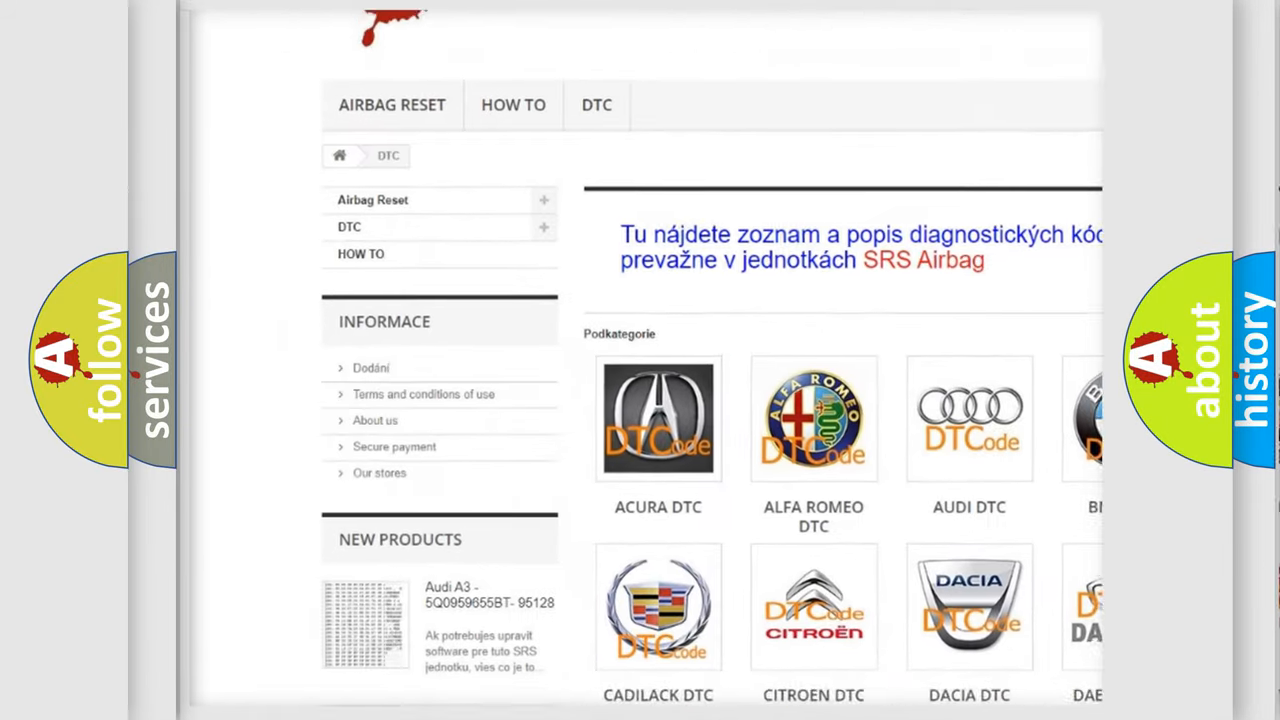
scroll("down", 3)
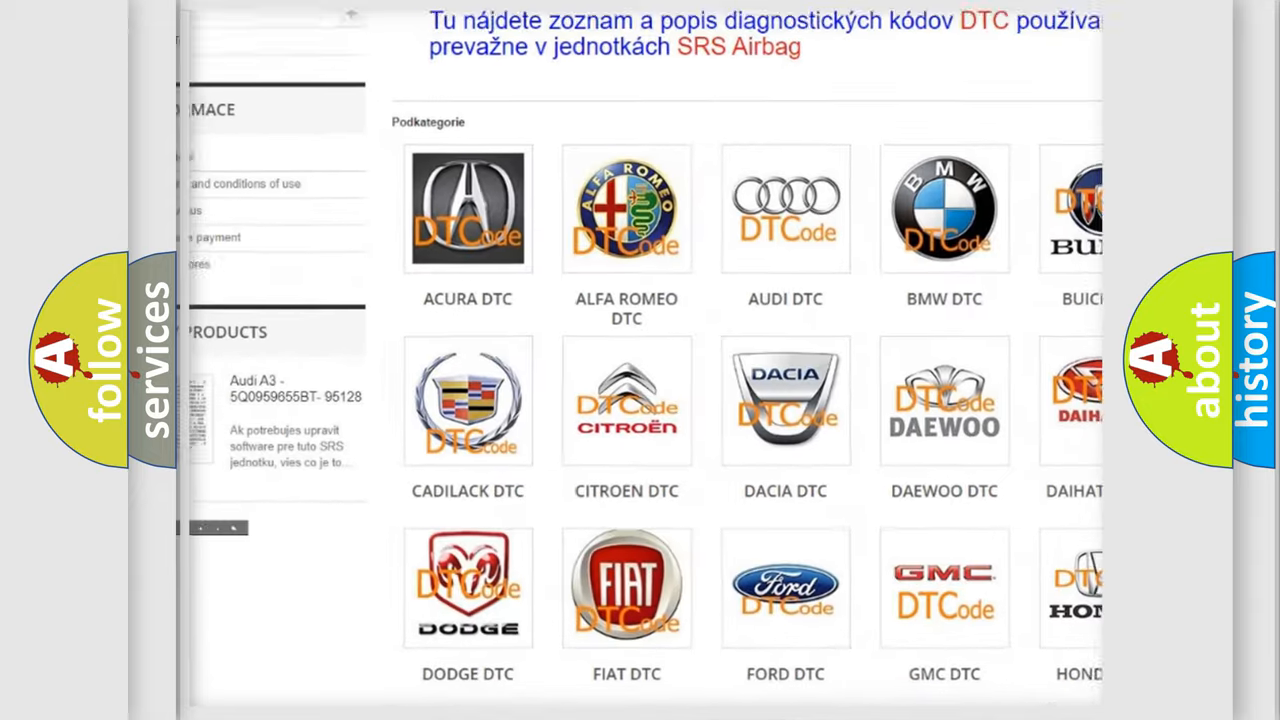
scroll("down", 3)
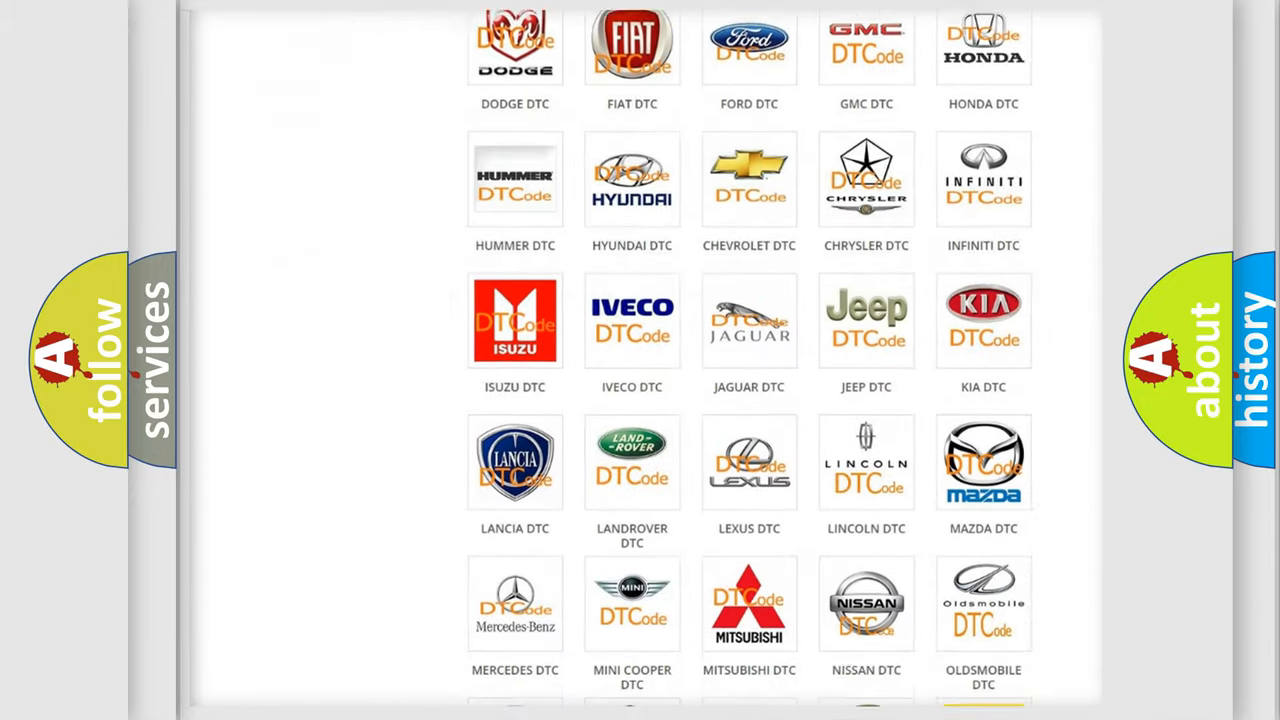
scroll("down", 3)
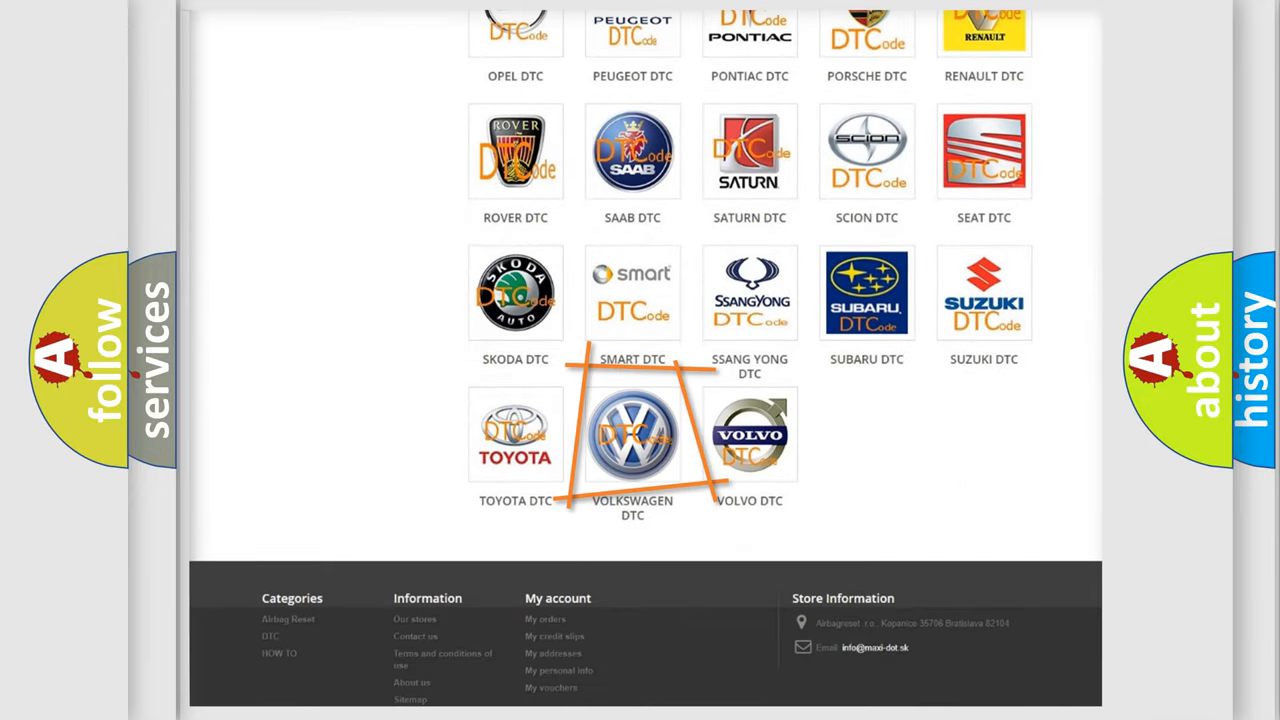